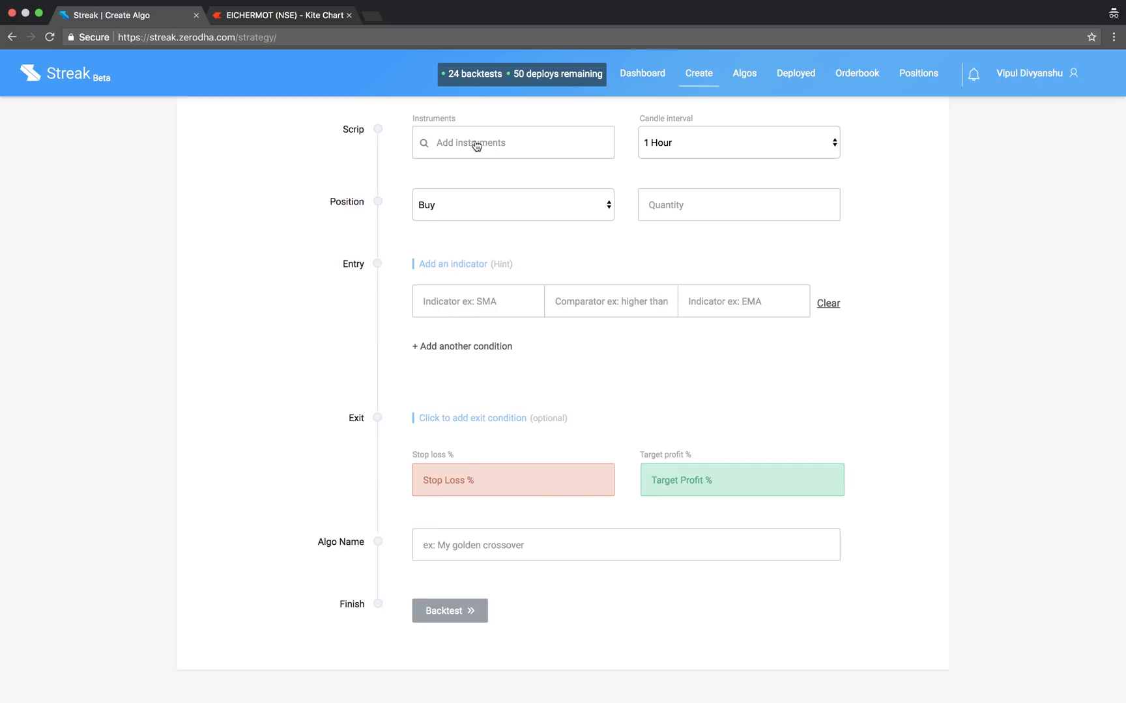
Add the NSE instruments, switch to 5-minute candles and buy quantity 100
text(gap)
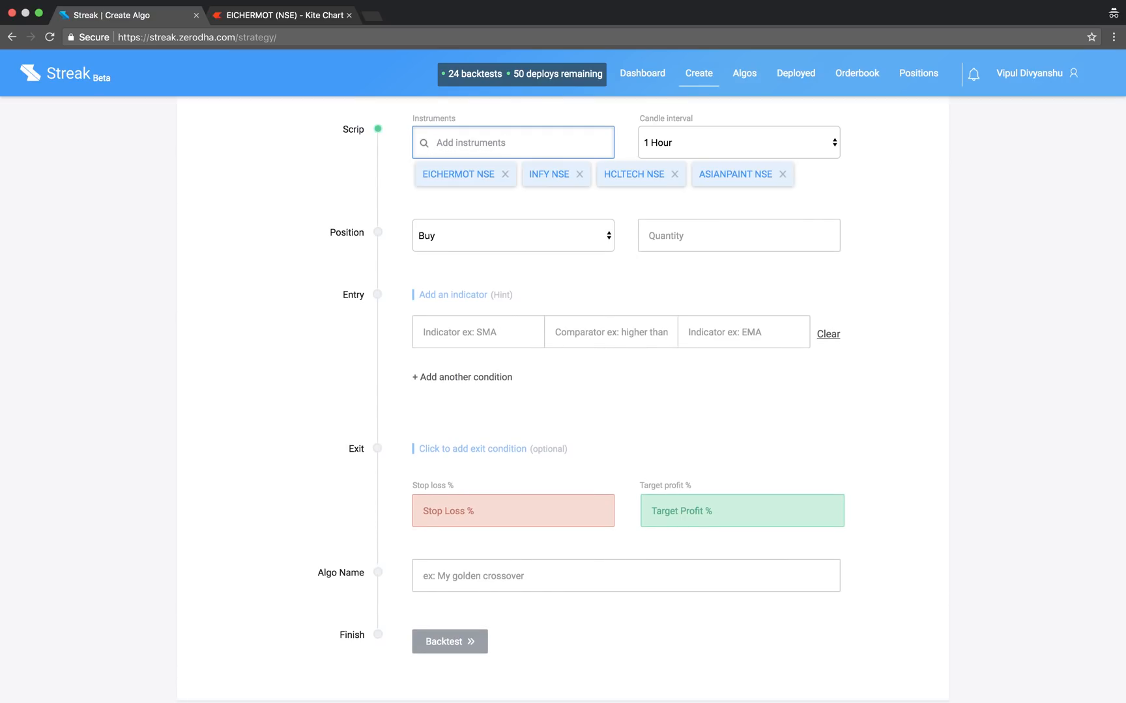
click(738, 142)
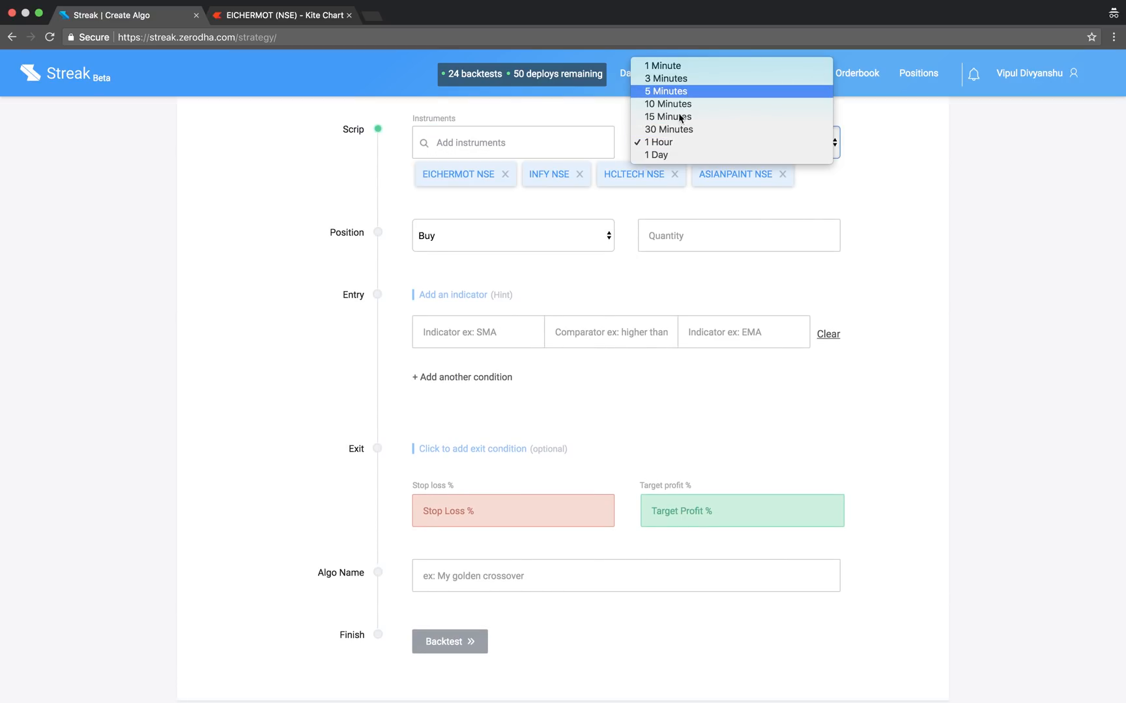
click(665, 91)
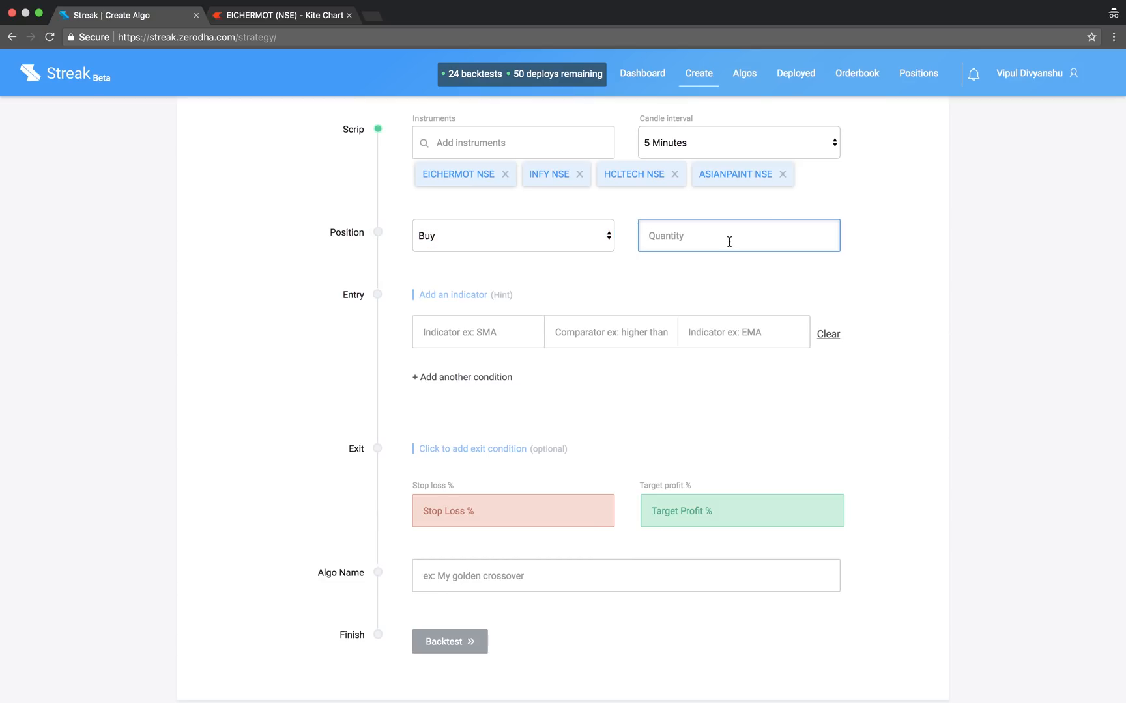
text(100)
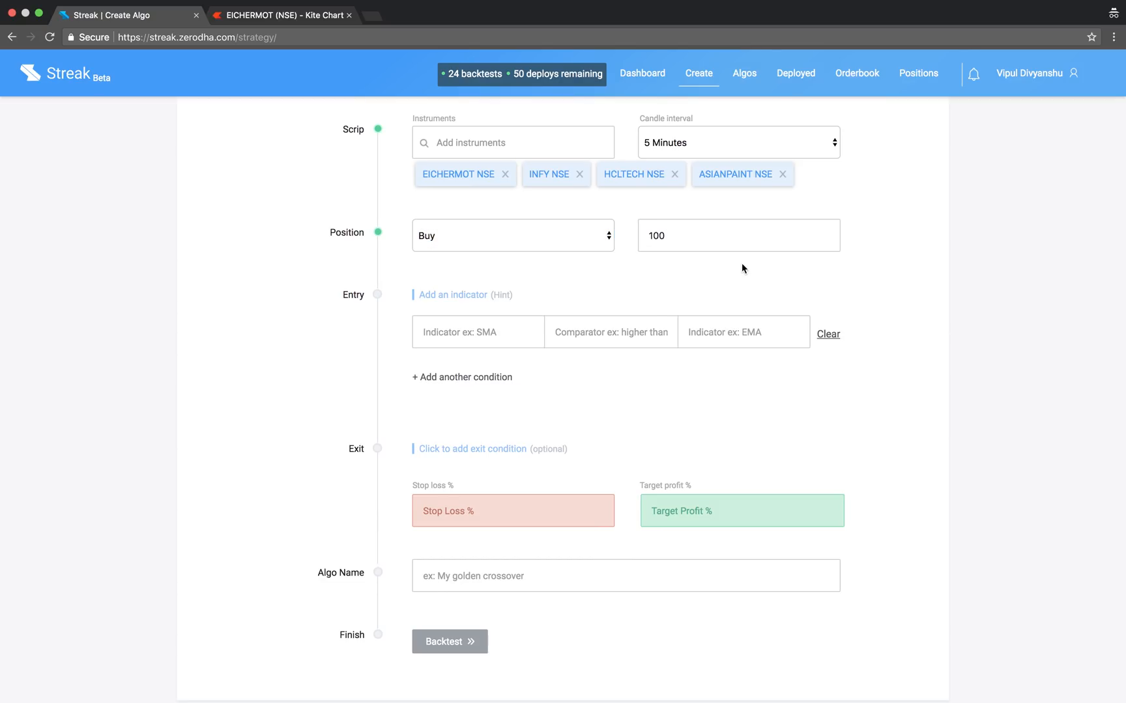
mouse_move(276, 114)
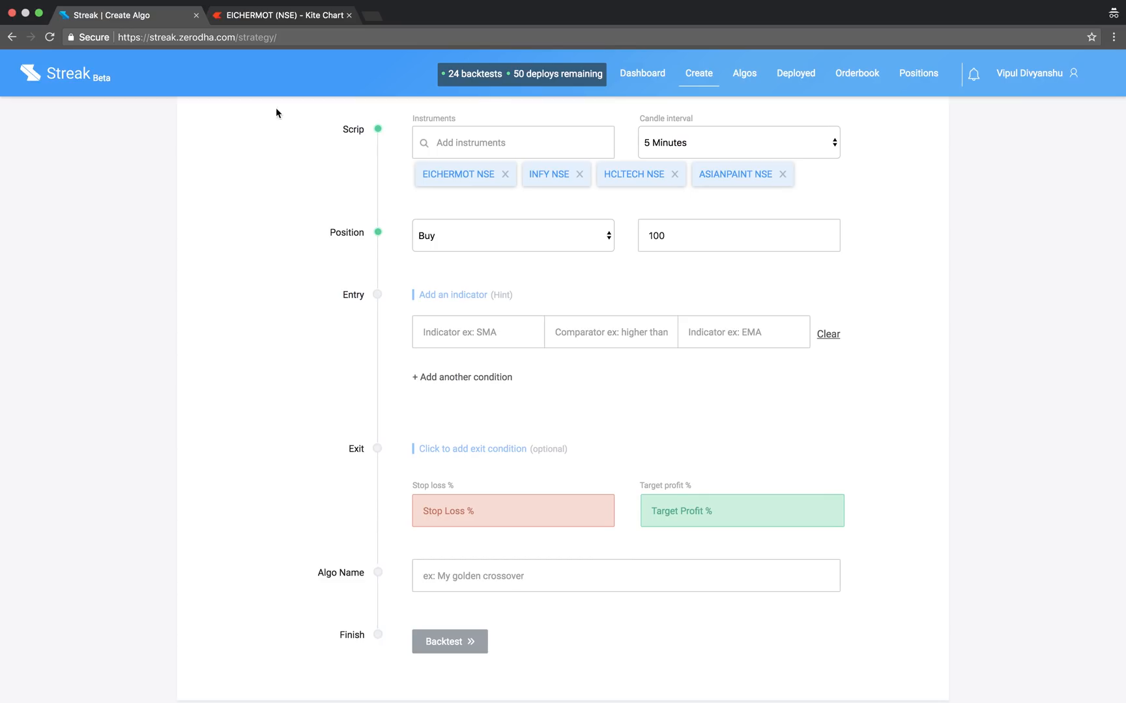
click(280, 16)
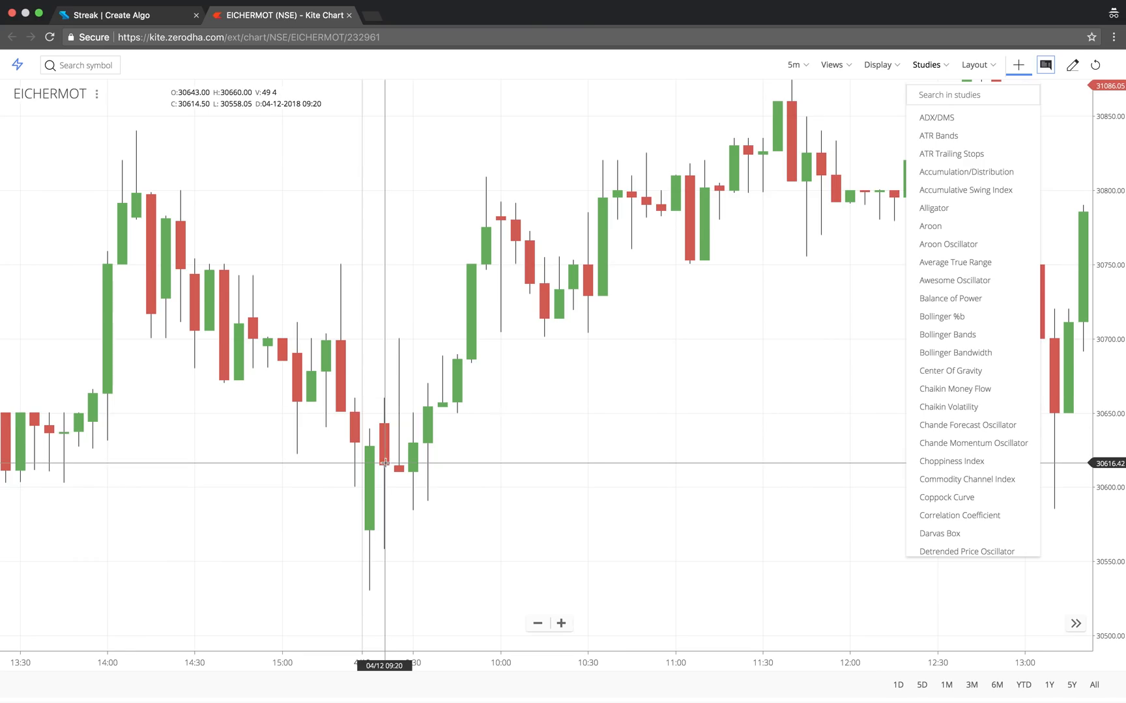
mouse_move(384, 443)
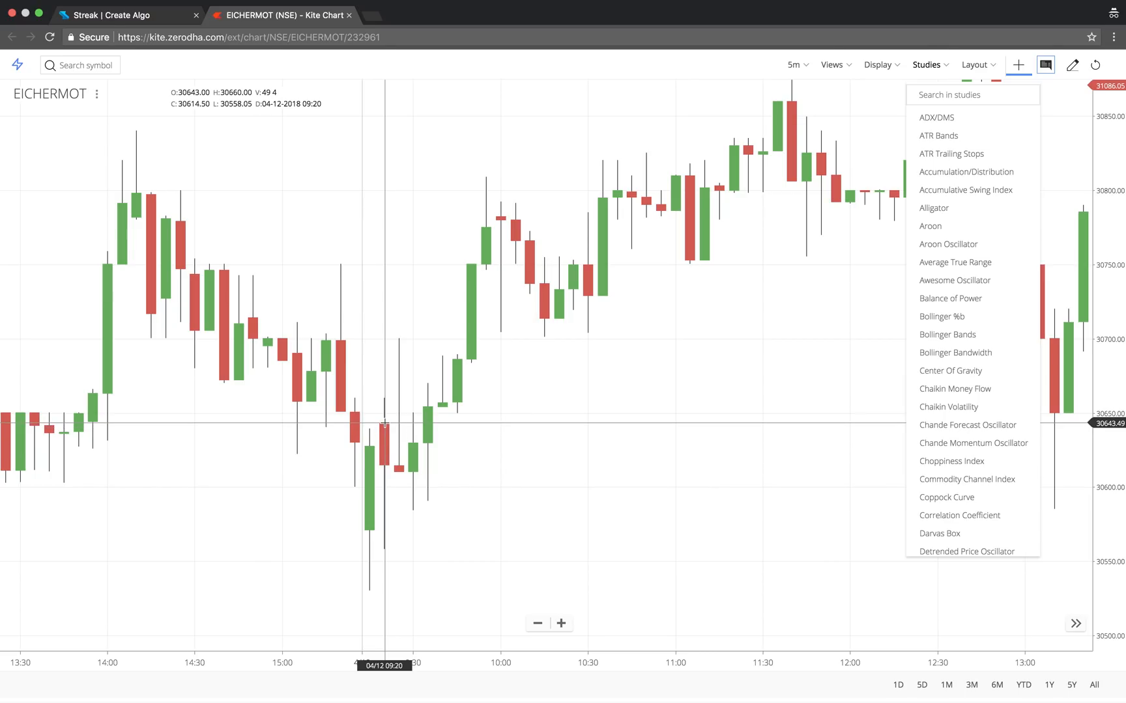
mouse_move(369, 429)
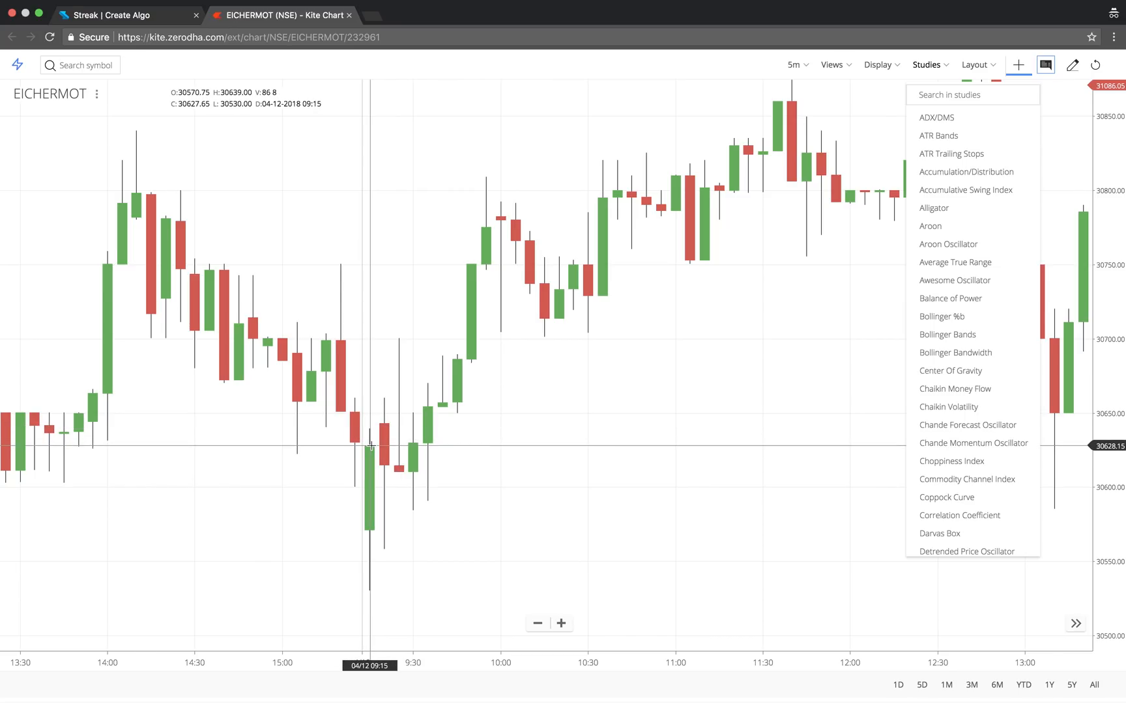
click(125, 14)
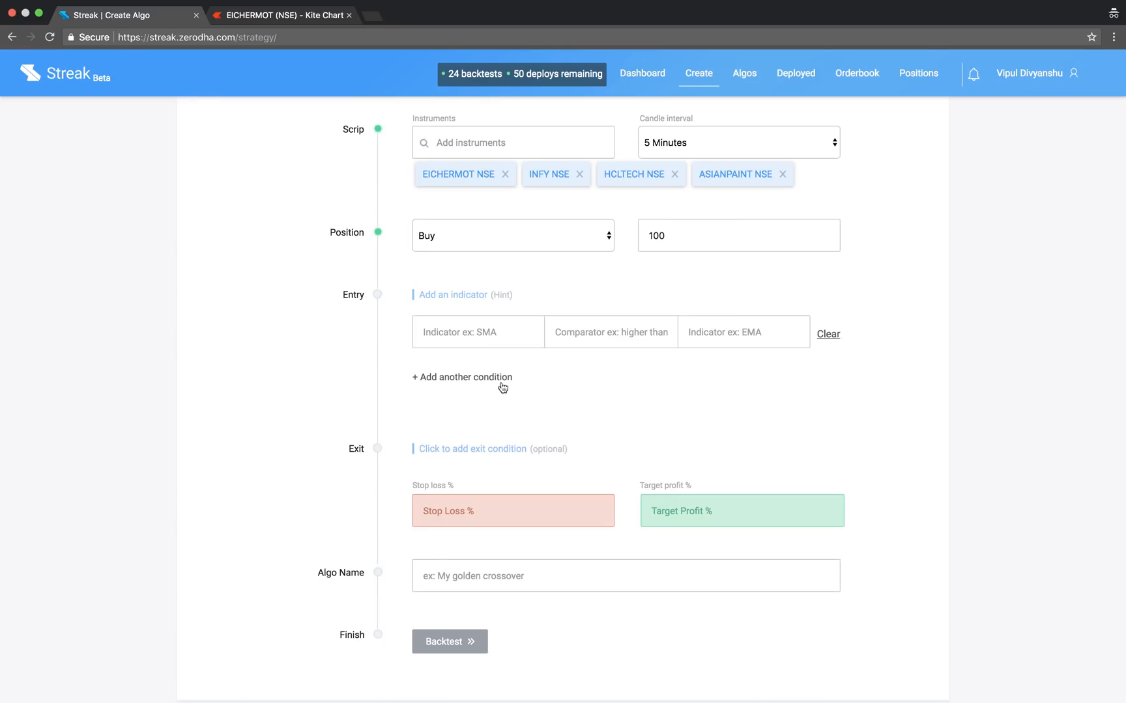
Define the entry as Open higher than the previous candle's High
text(open)
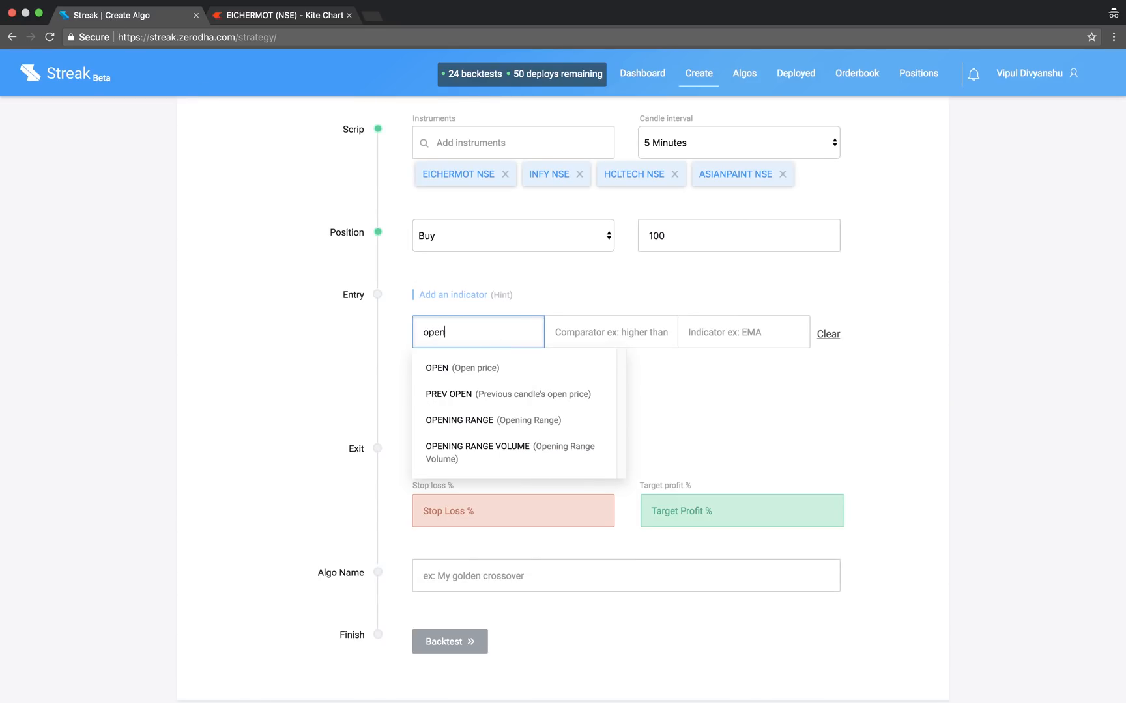
click(435, 369)
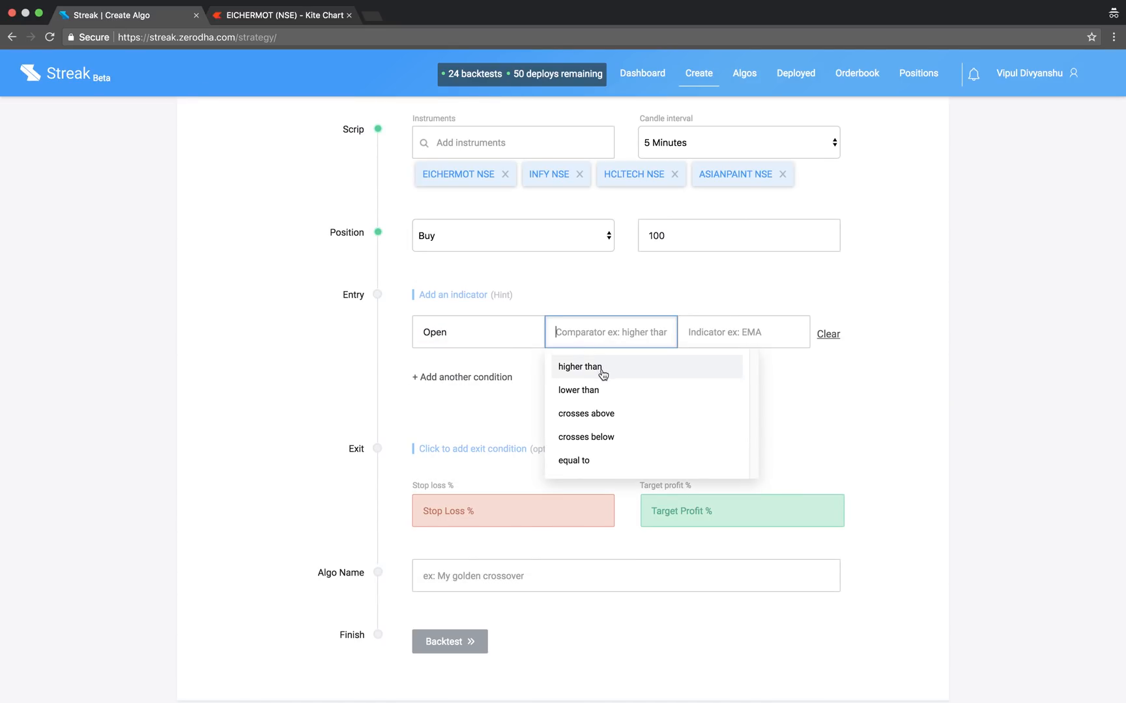
text(prev)
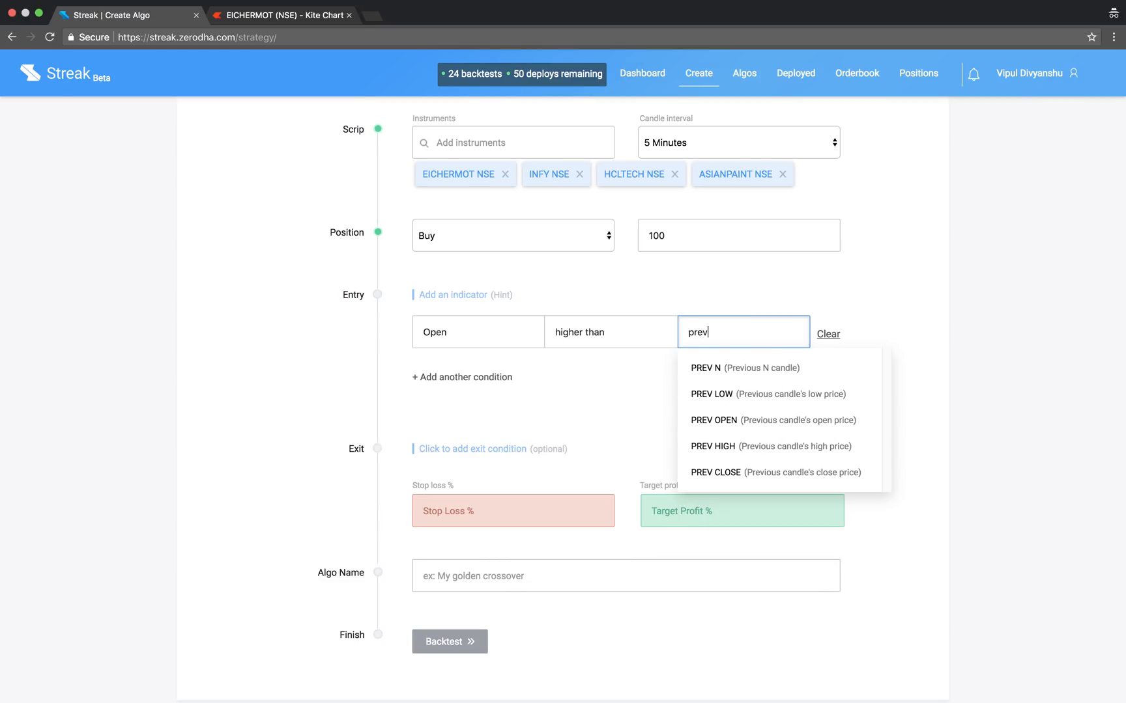
click(713, 447)
text(1)
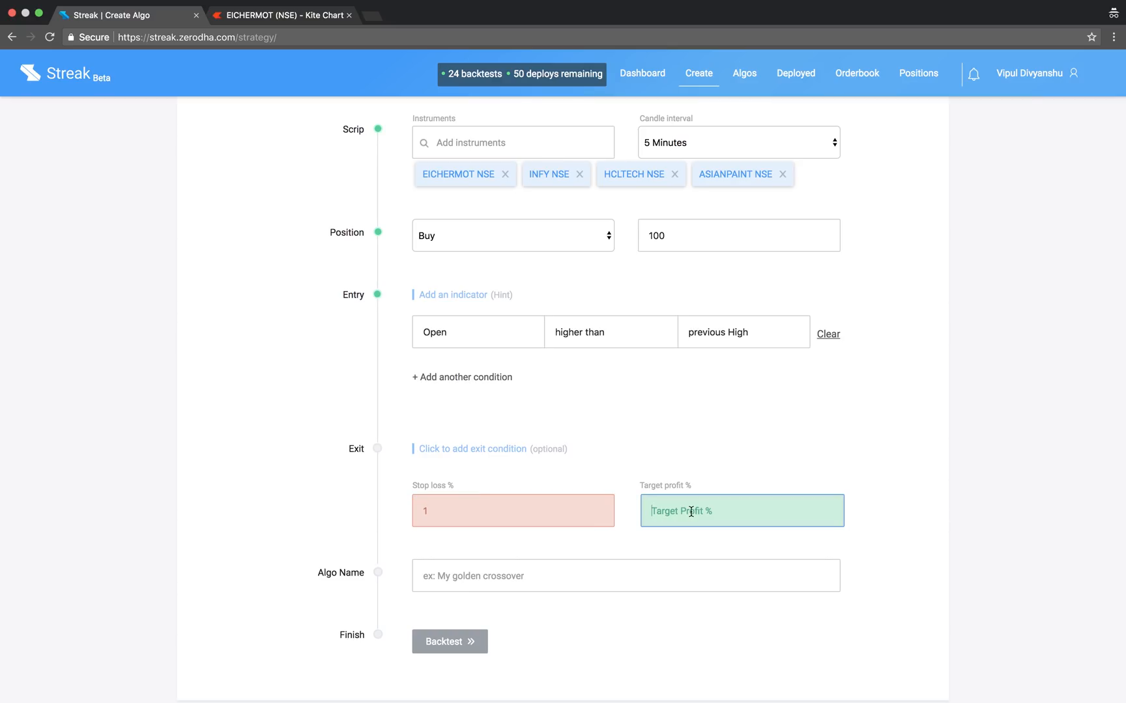
Set a 2% target profit, name the algo Intraday Gap up and run the backtest
text(2)
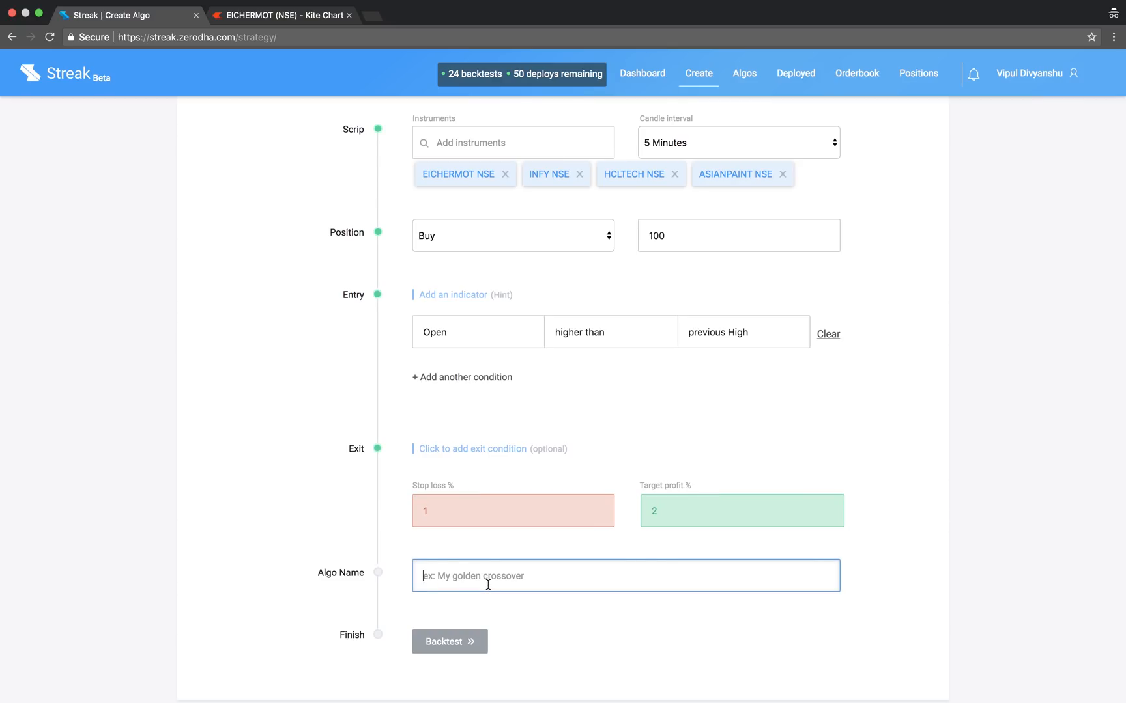
text(Intraday Gap up)
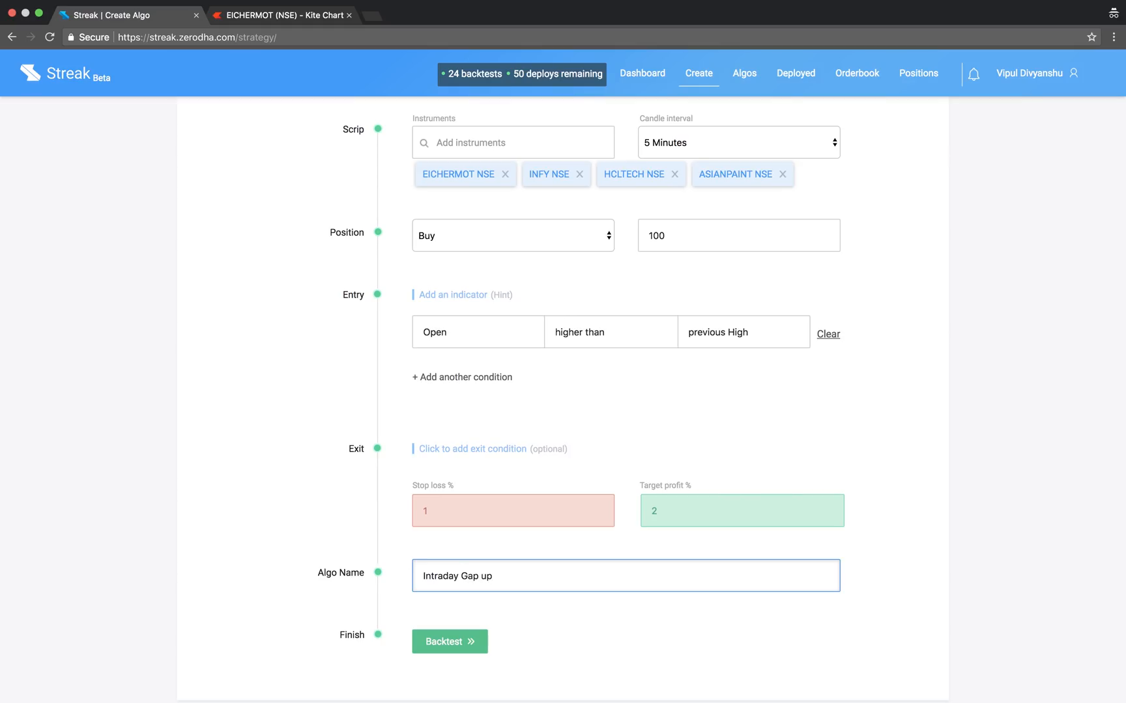
click(448, 641)
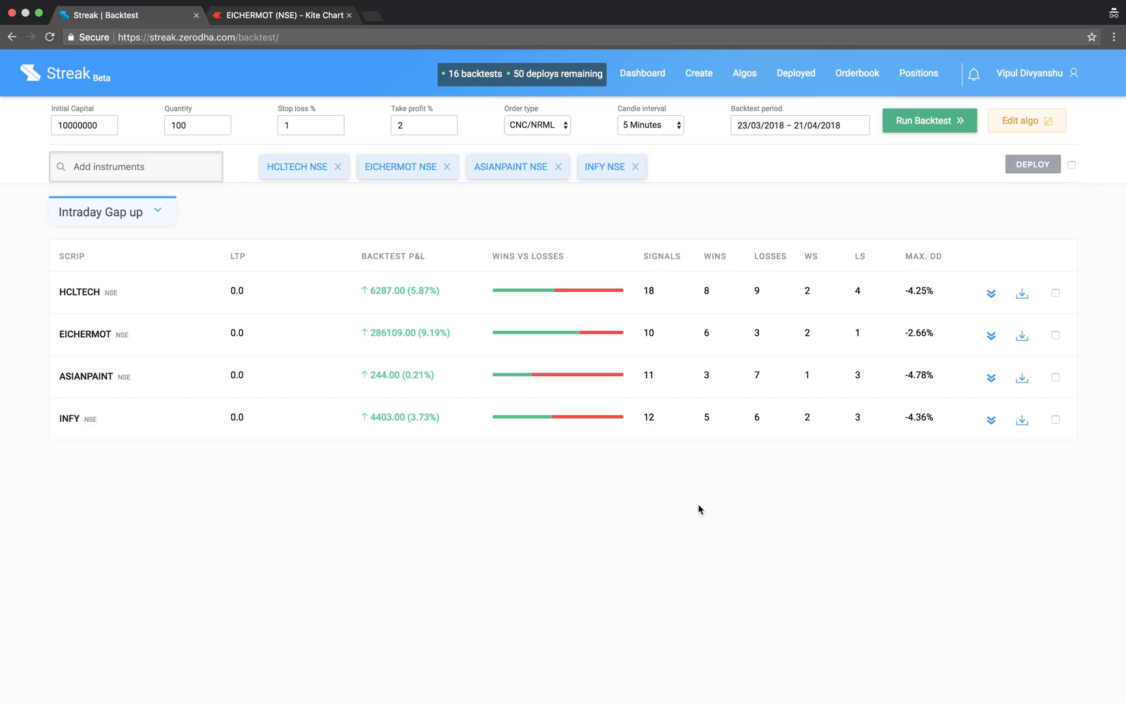
mouse_move(558, 348)
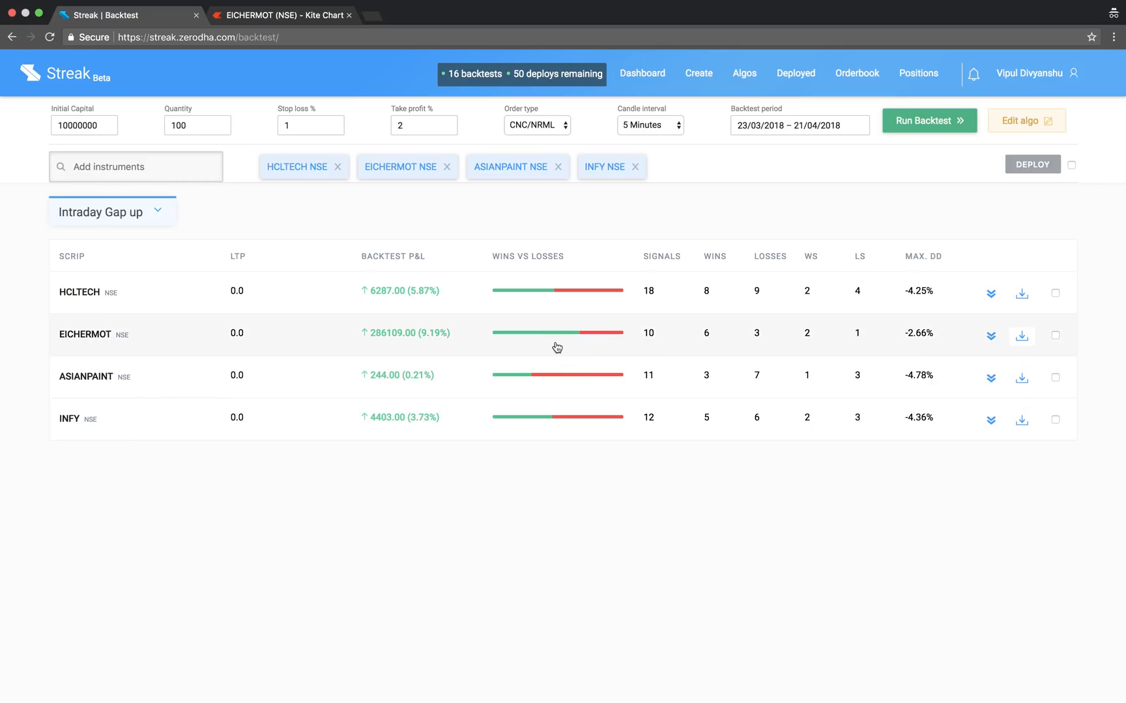
Include brokerage in EICHERMOT's results (+7.31% P&L) and select all four stocks for deployment
click(989, 336)
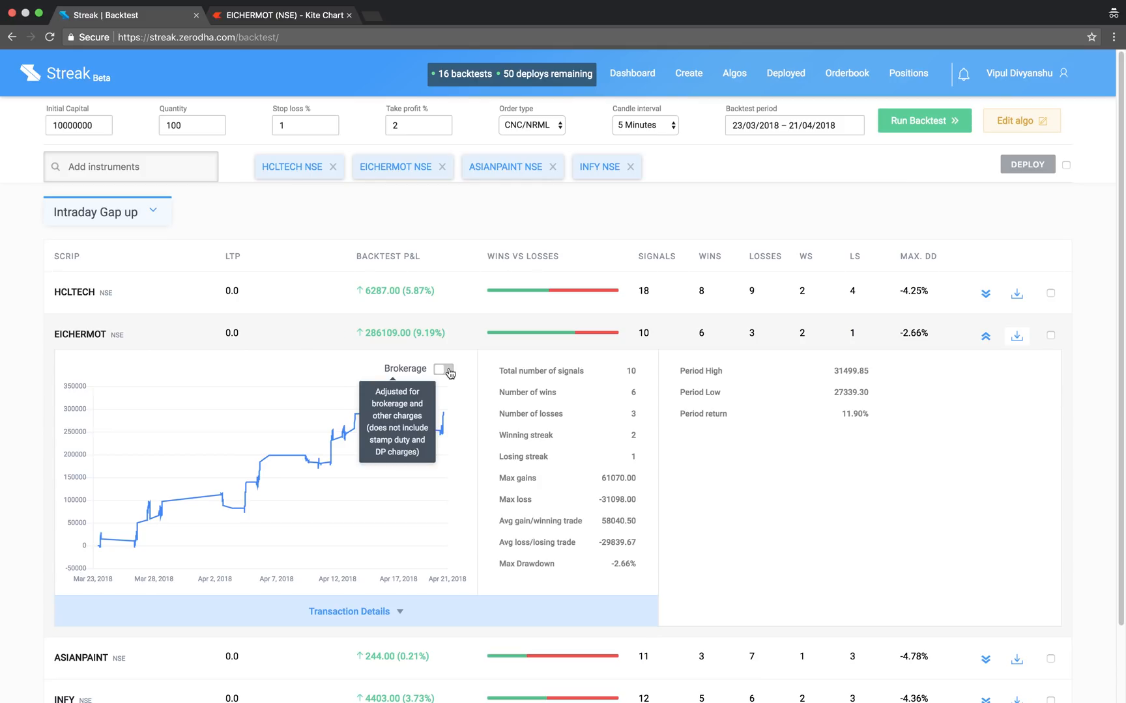
click(442, 370)
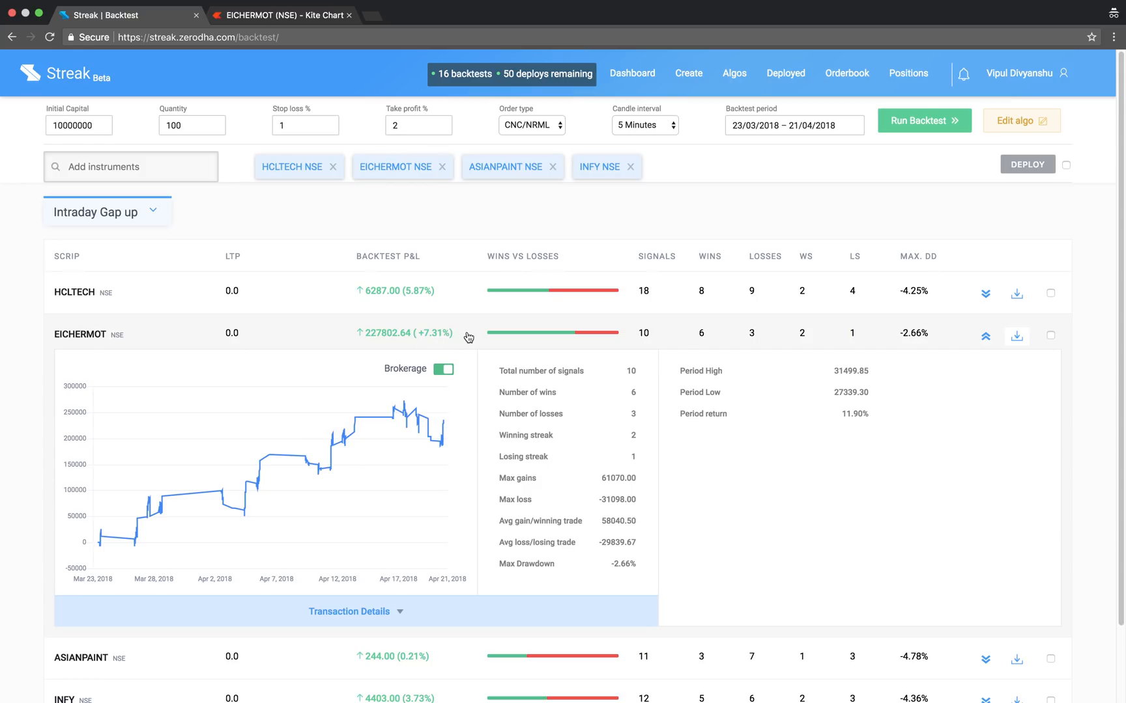
click(985, 335)
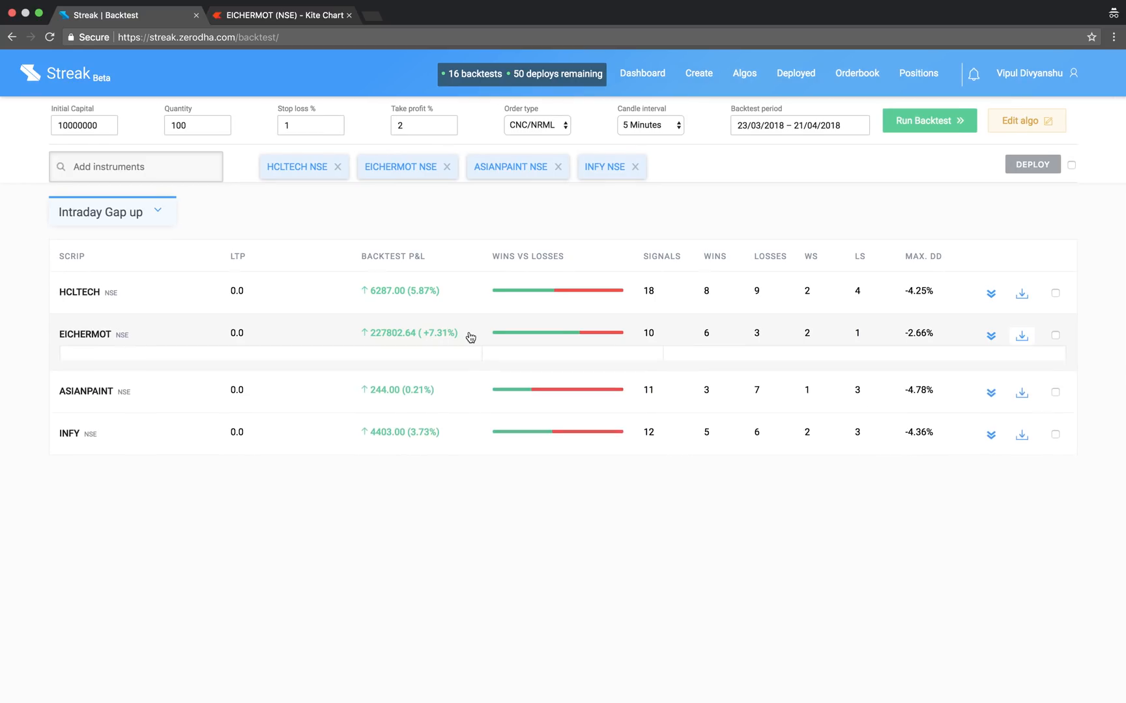
click(1073, 164)
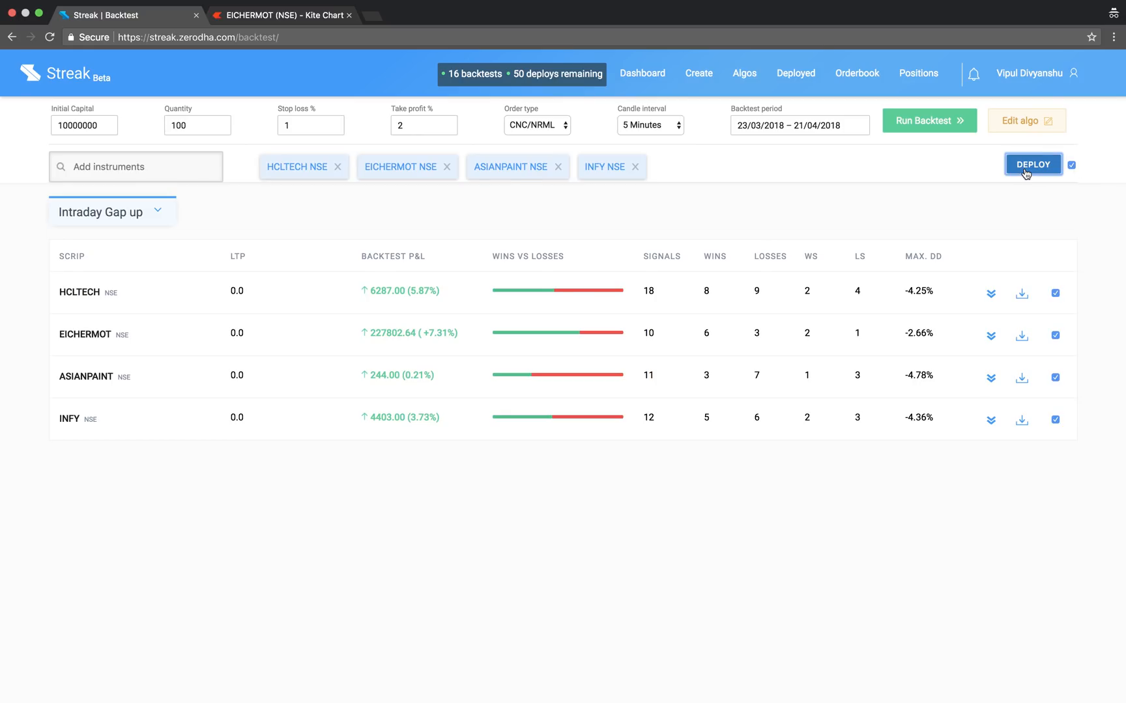
Deploy the algo live on all four stocks, accepting the trading terms
click(1032, 164)
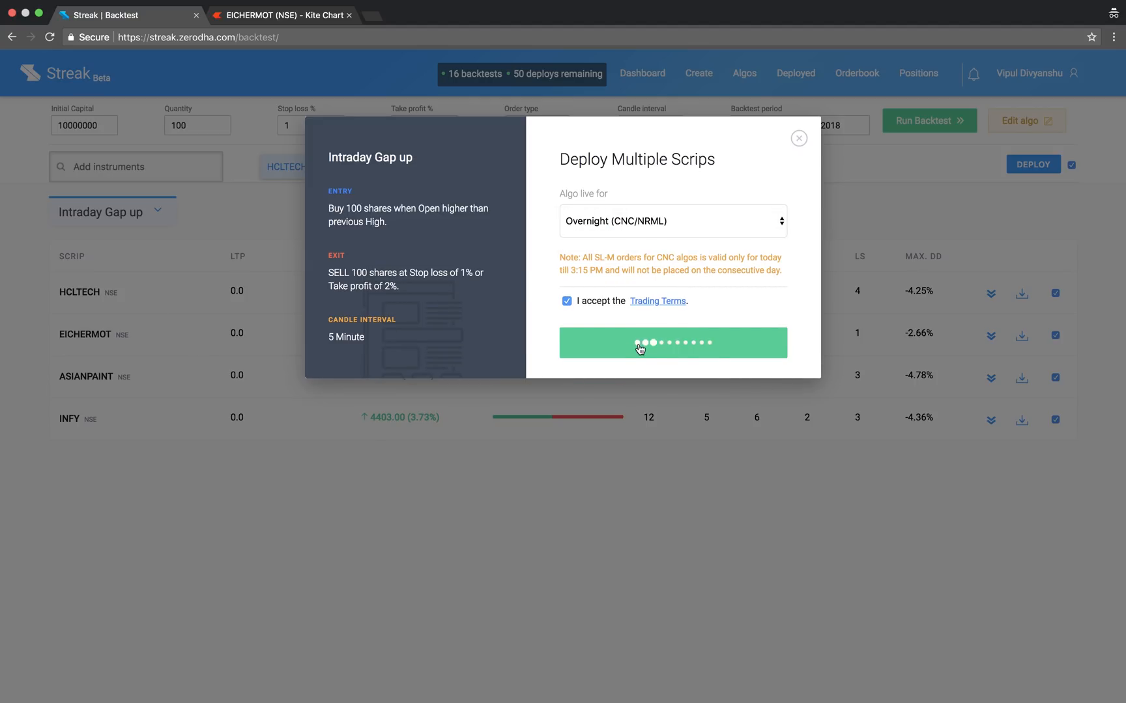
click(672, 343)
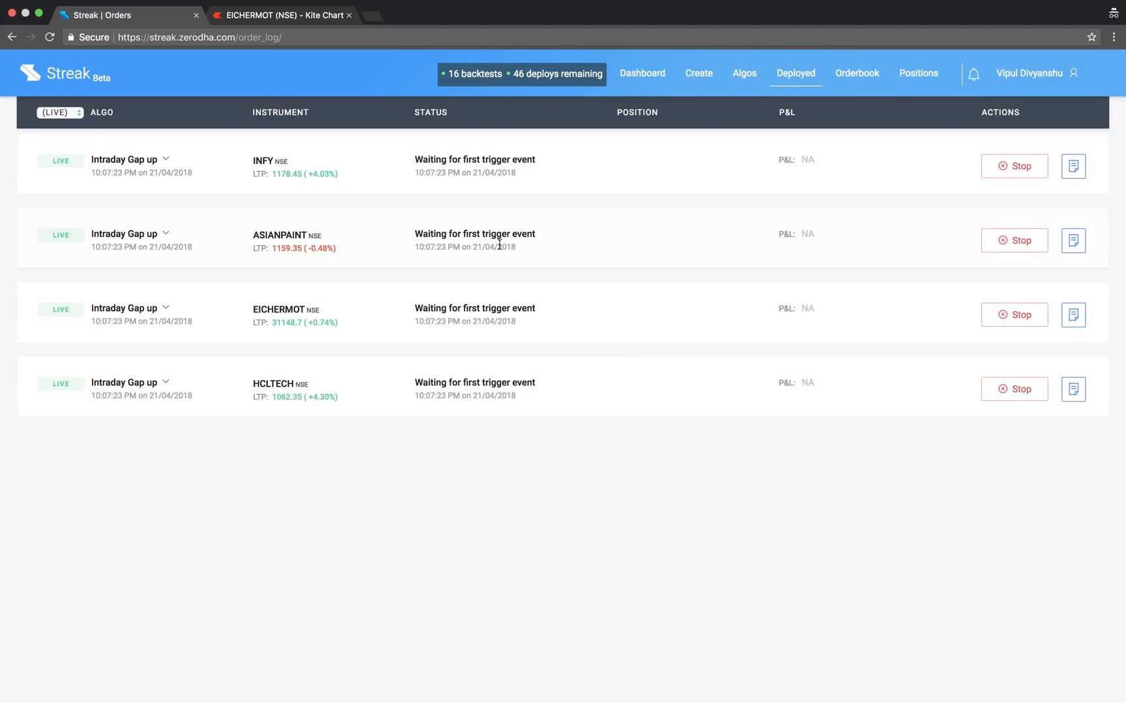
mouse_move(1004, 475)
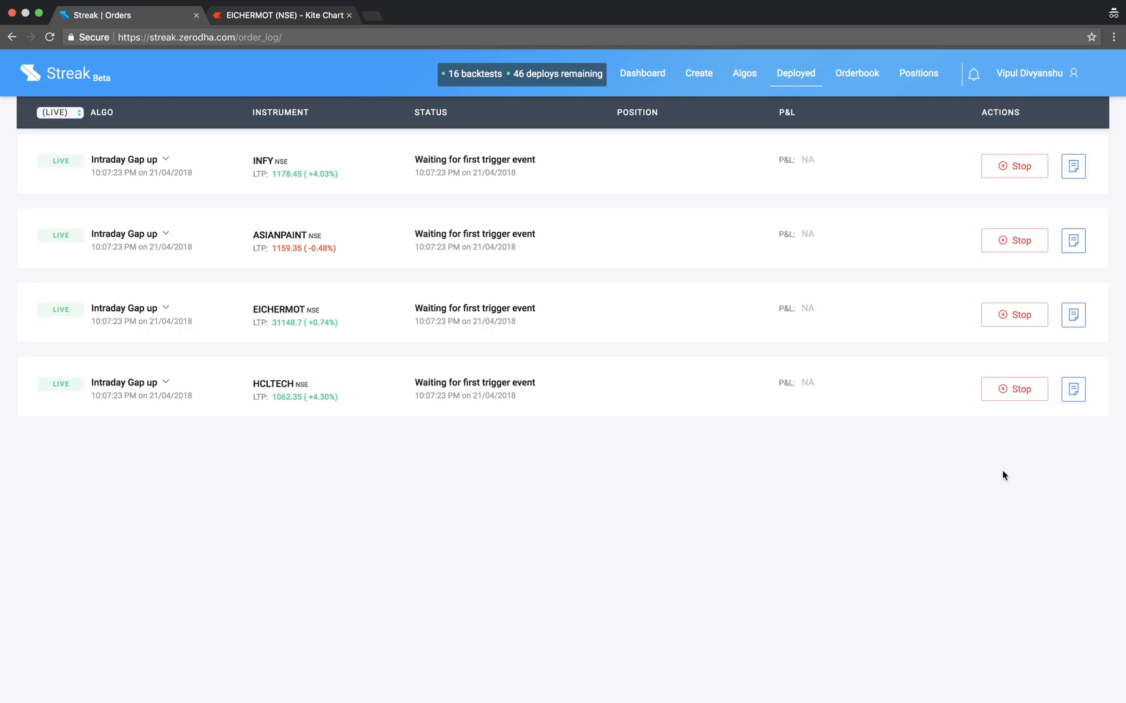